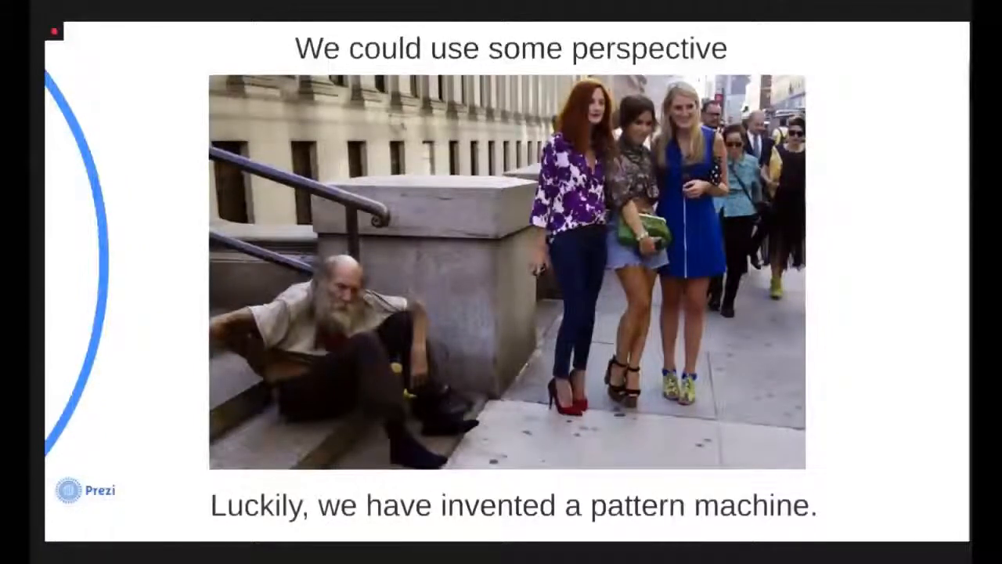
{"action": "left_click", "coordinate": [501, 282]}
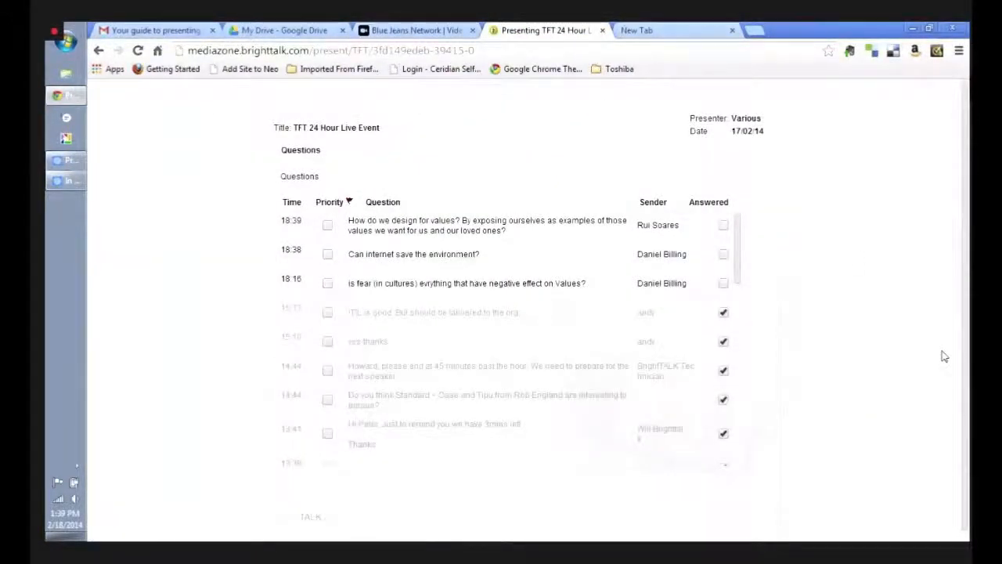
{"action": "mouse_move", "coordinate": [517, 301]}
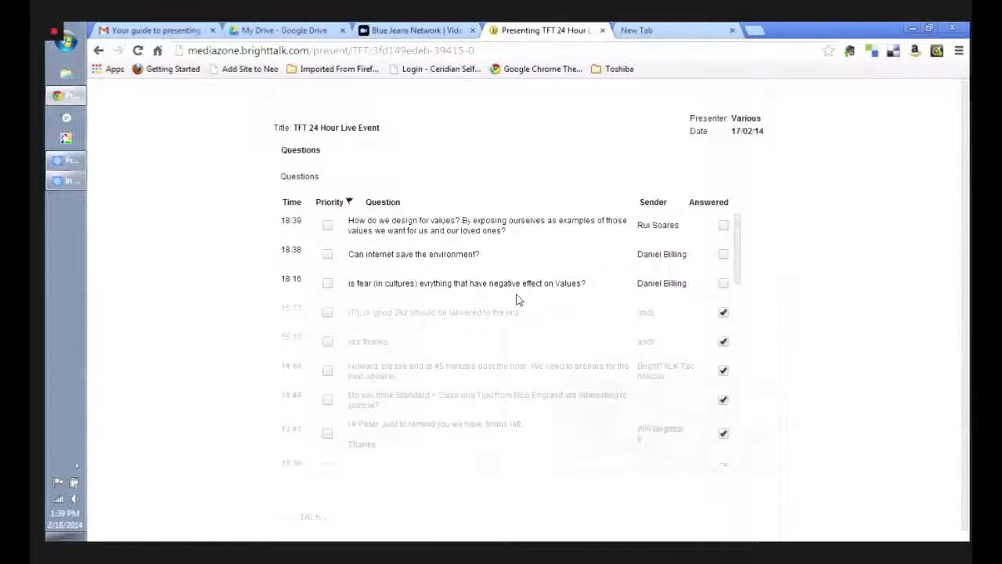
{"action": "mouse_move", "coordinate": [518, 276]}
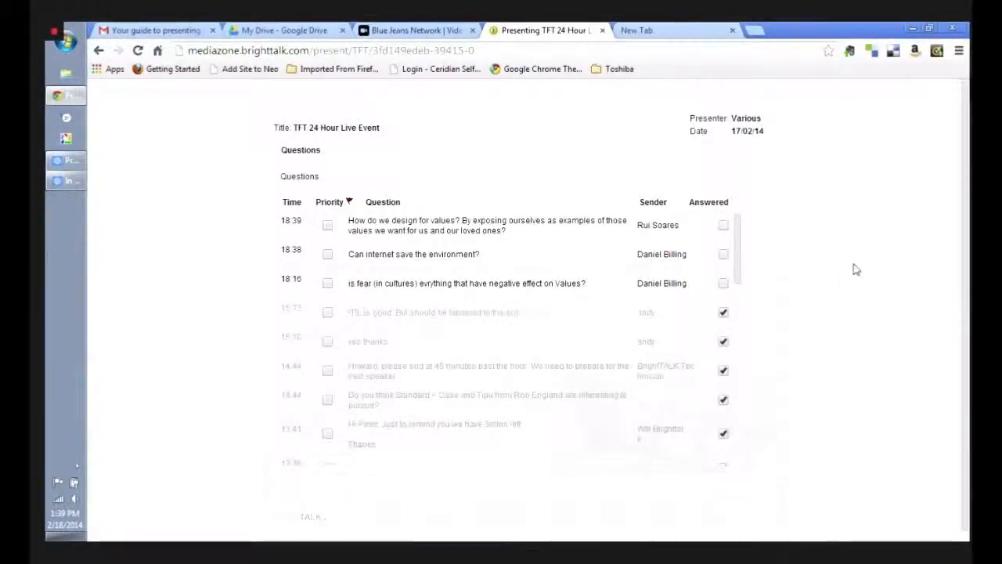
{"action": "mouse_move", "coordinate": [808, 292]}
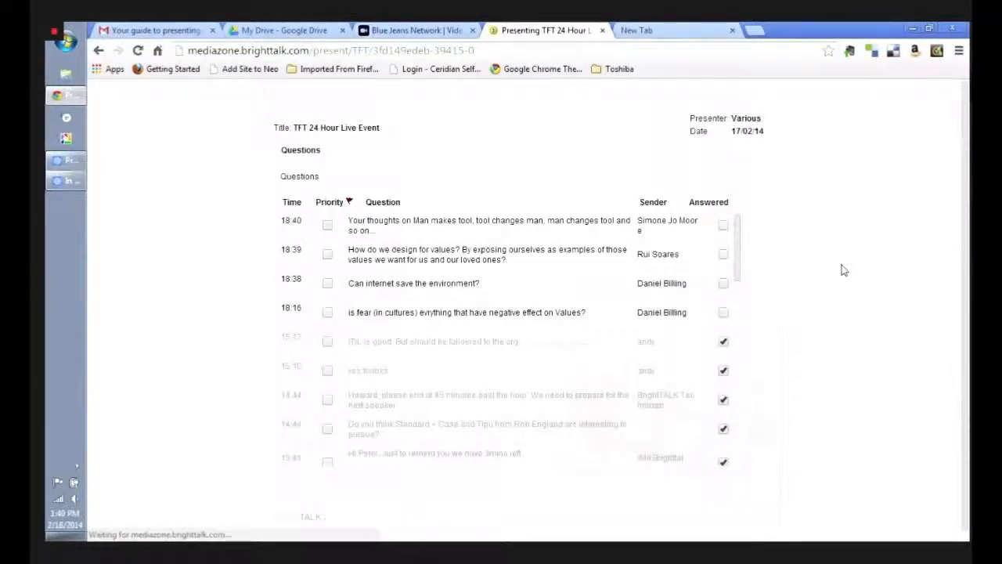
{"action": "mouse_move", "coordinate": [692, 256]}
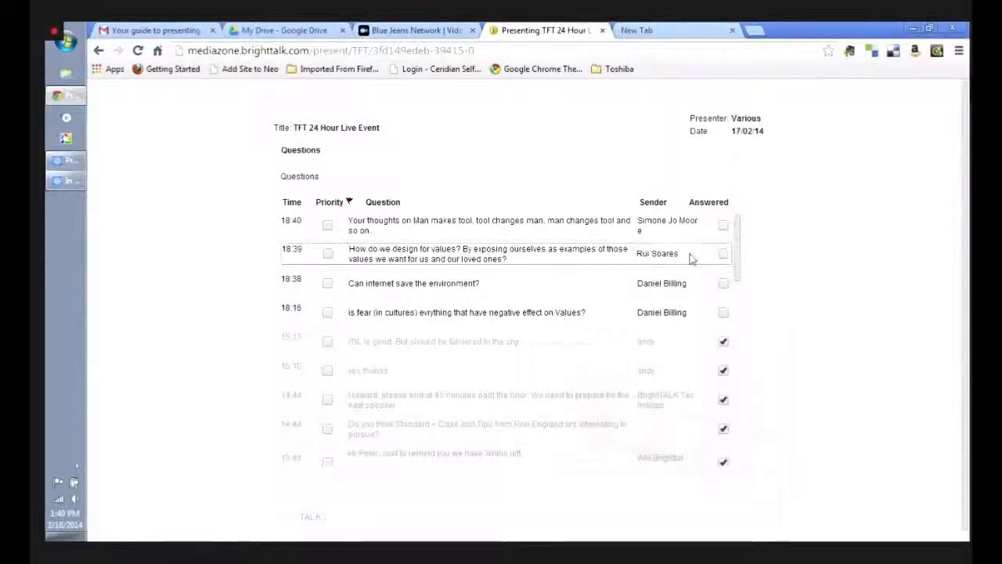
{"action": "mouse_move", "coordinate": [195, 257]}
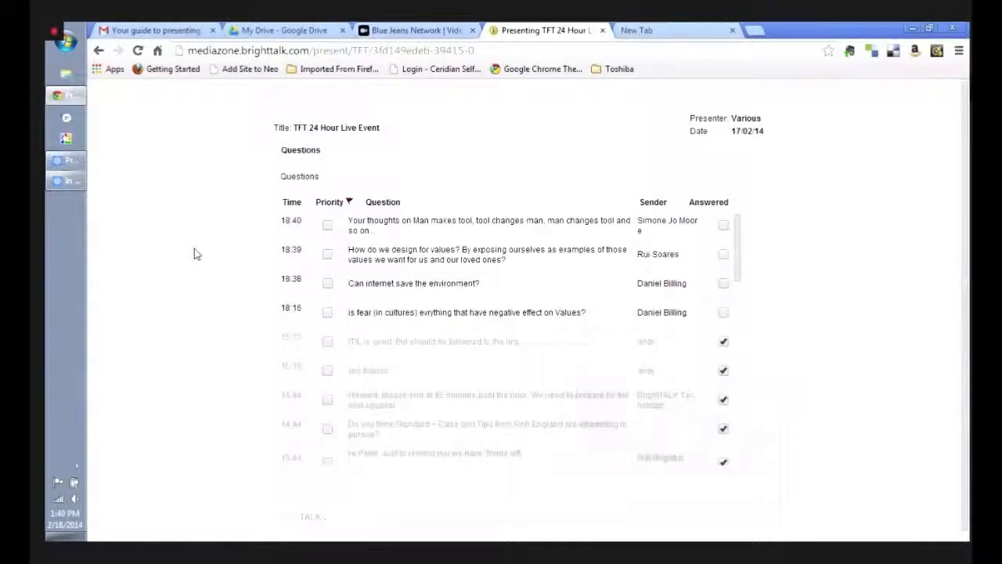
{"action": "mouse_move", "coordinate": [200, 269]}
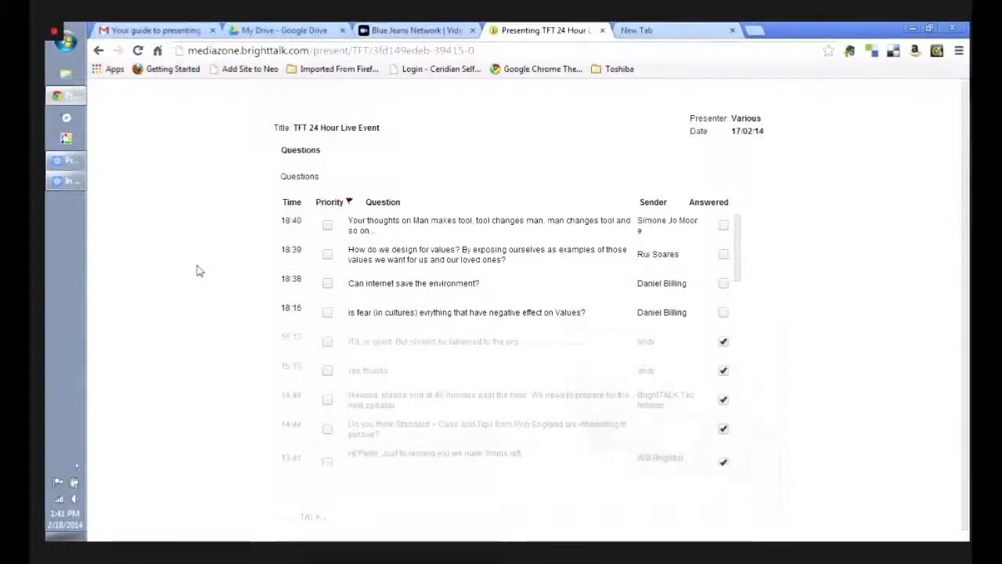
{"action": "left_click", "coordinate": [138, 50]}
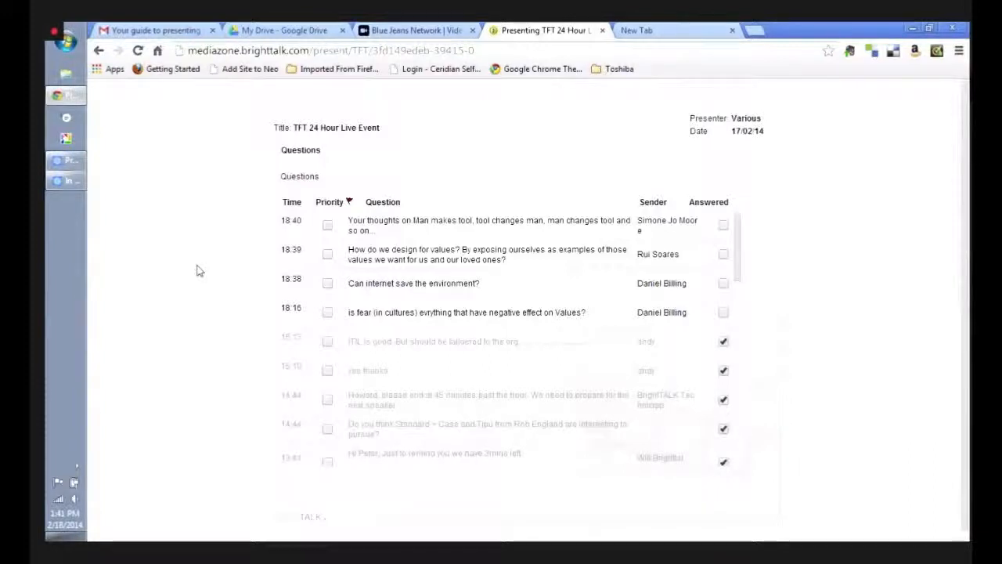
{"action": "left_click", "coordinate": [138, 51]}
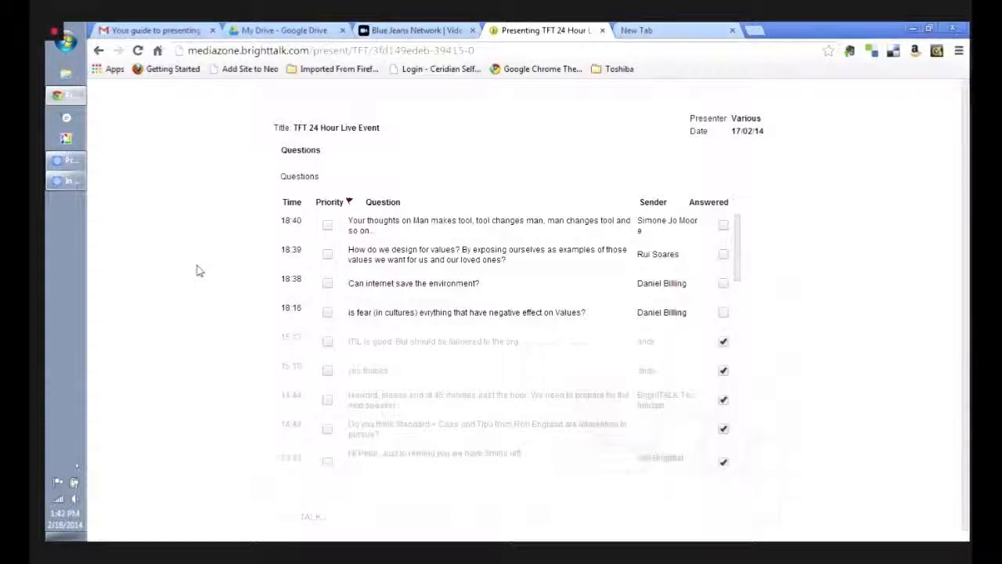
{"action": "left_click", "coordinate": [138, 50]}
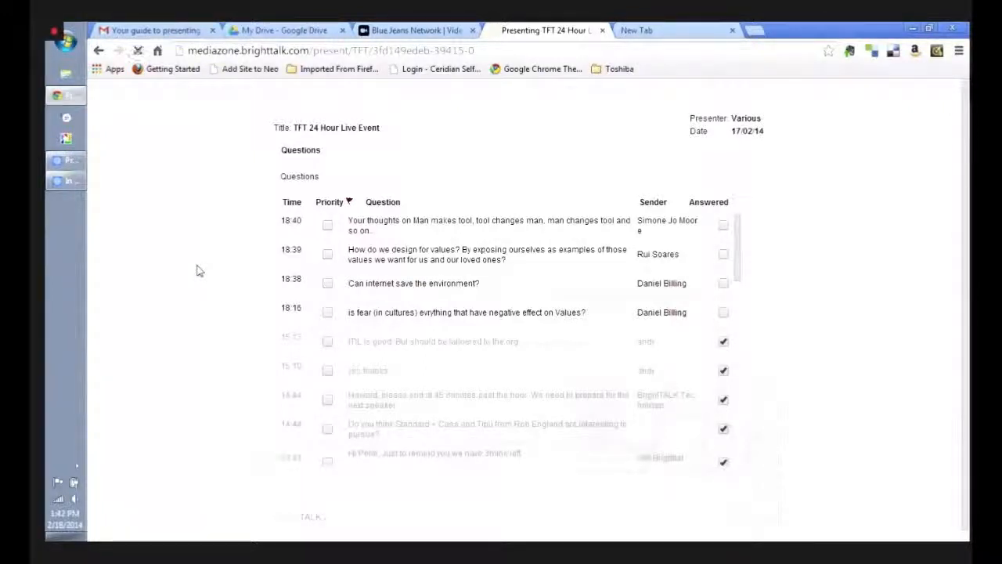